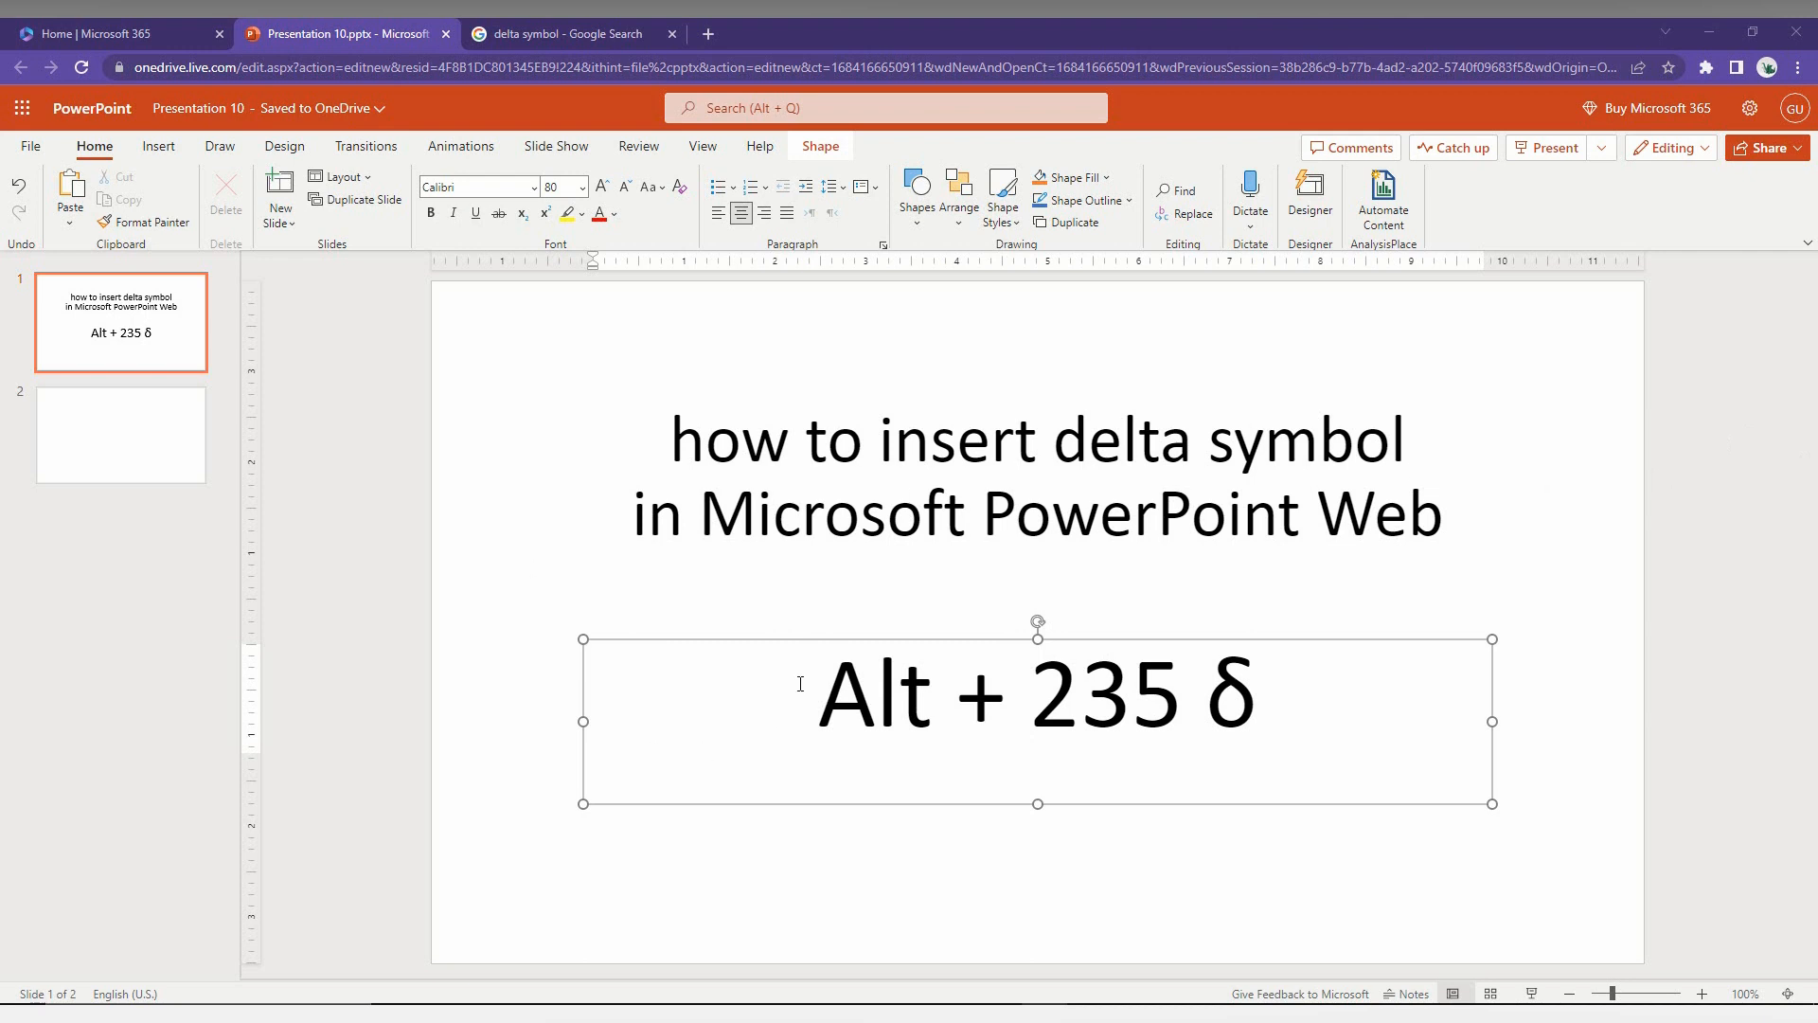
Add a second lowercase delta after the existing one in the slide text
{"action": "double_click", "coordinate": [1229, 693]}
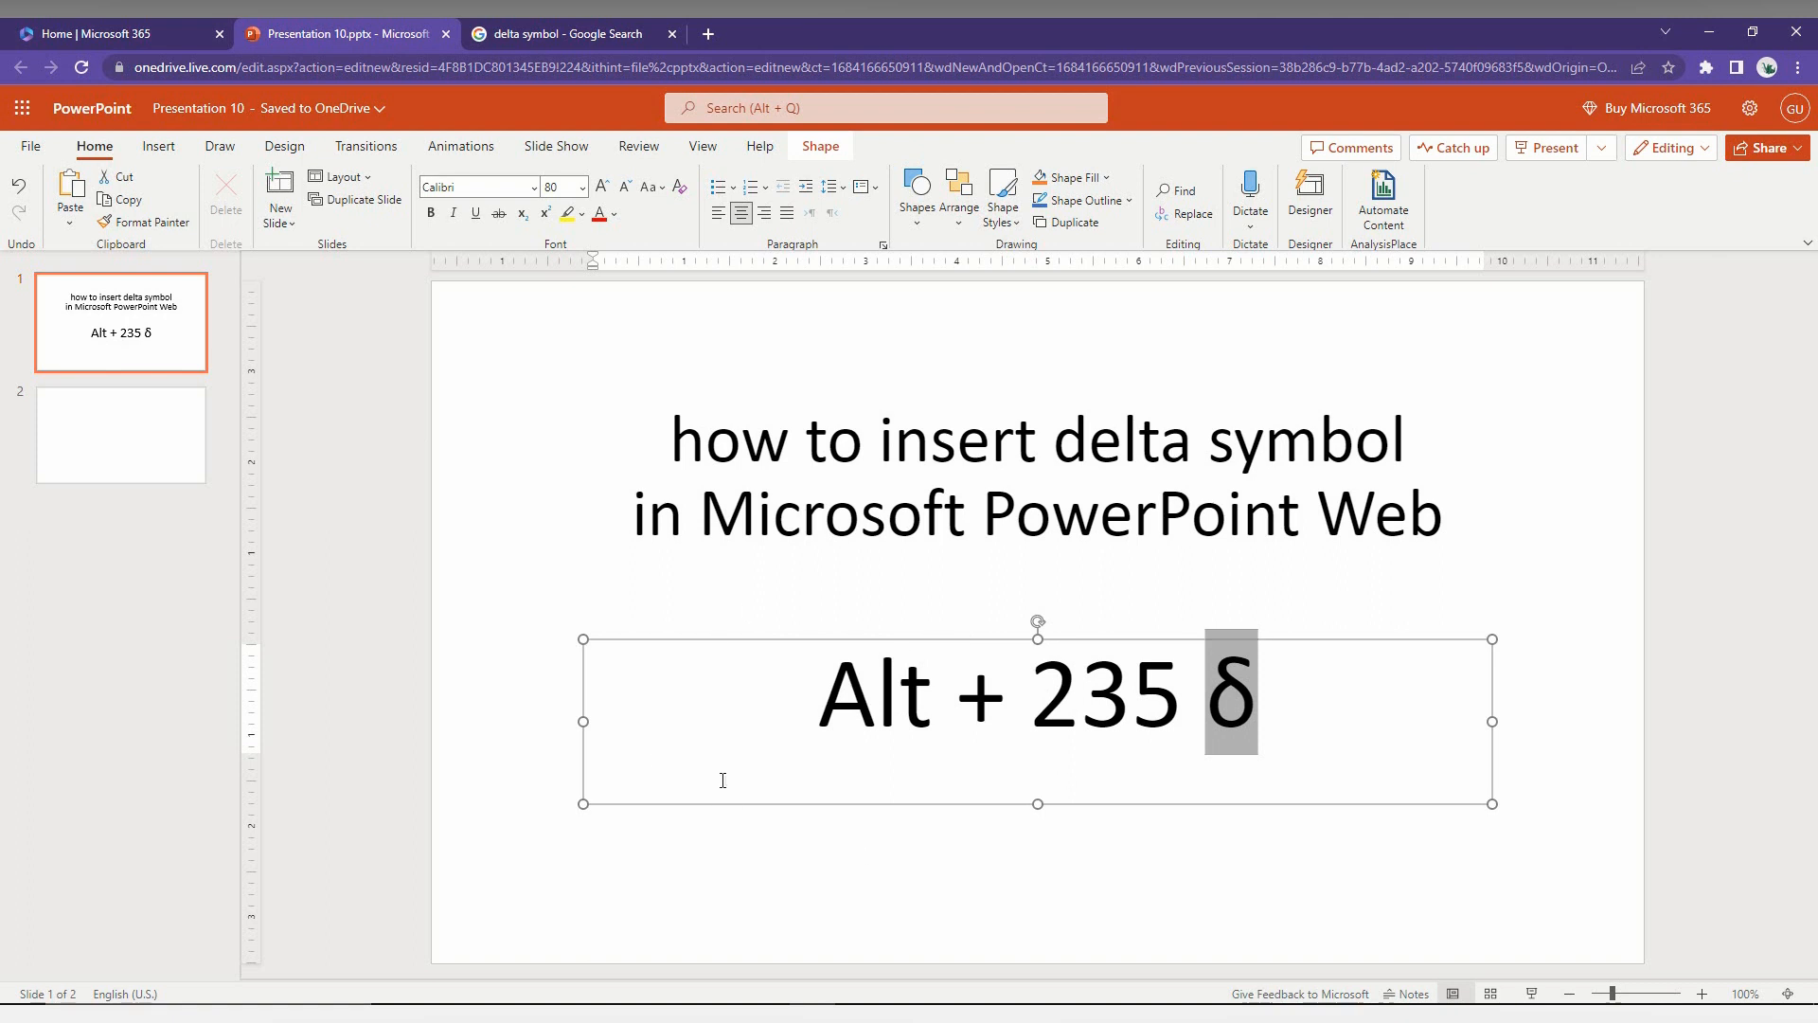
{"action": "mouse_move", "coordinate": [1093, 693]}
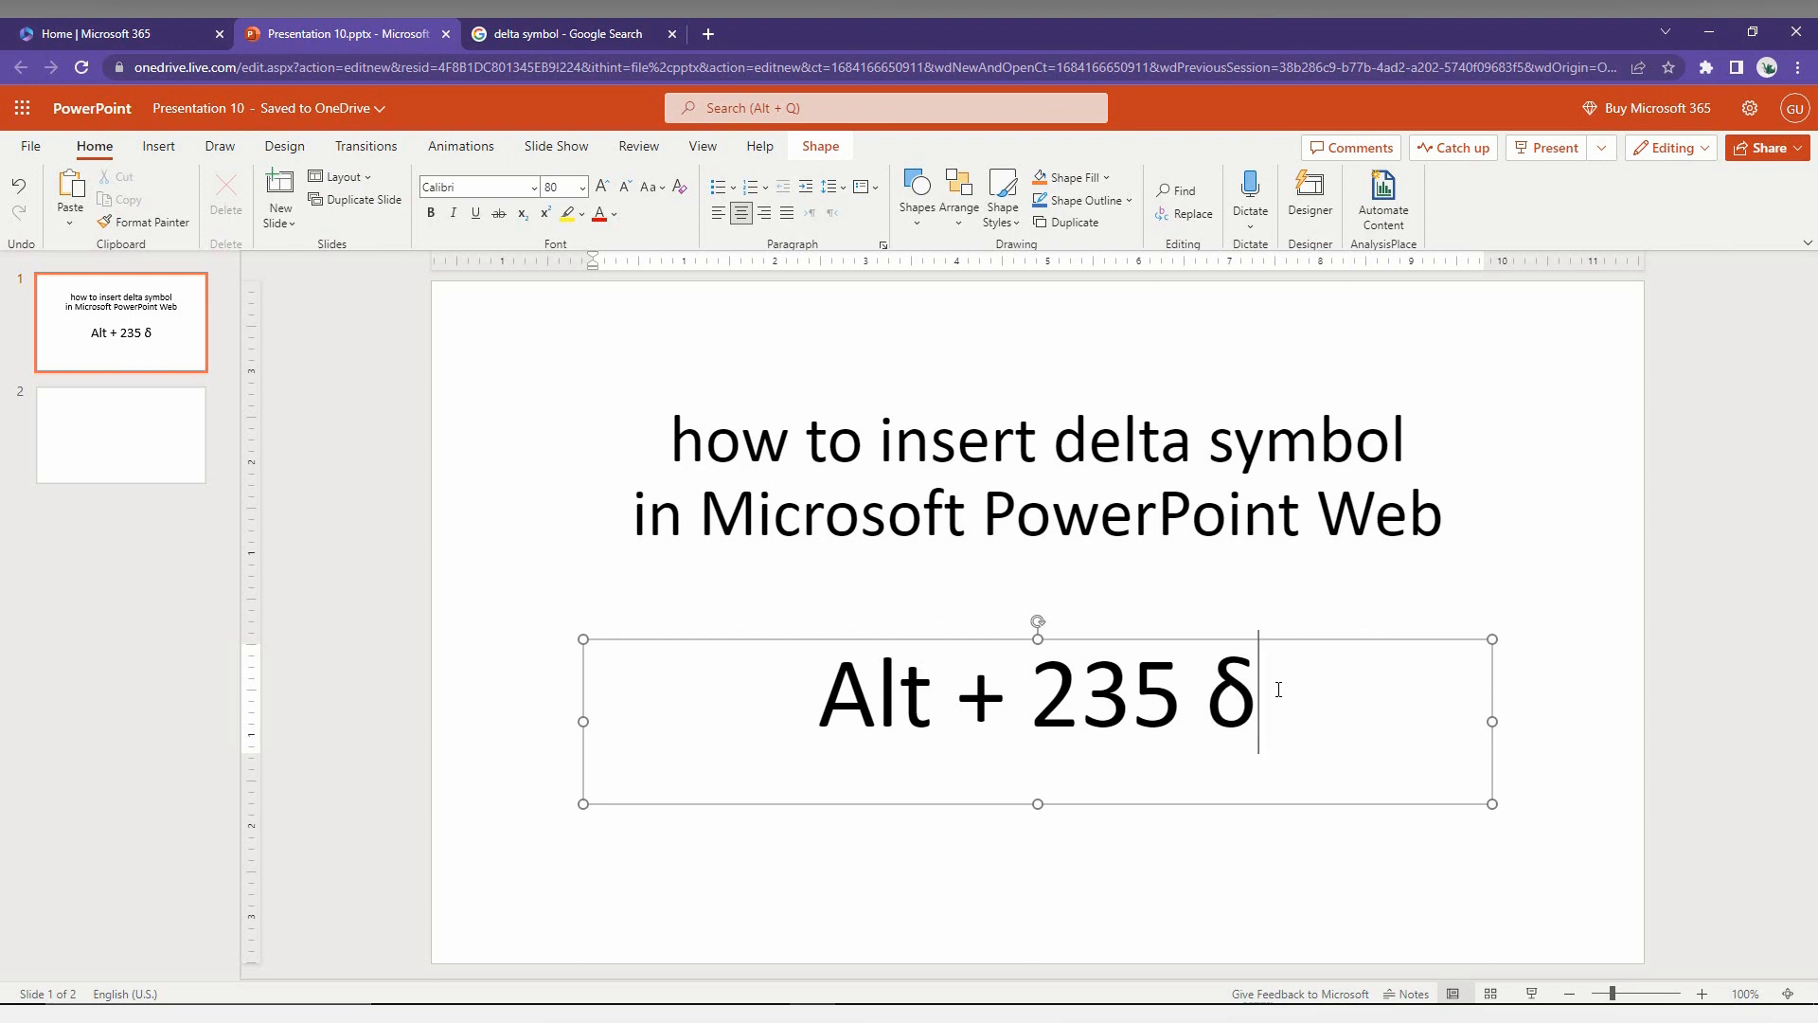
{"action": "type", "text": "δ"}
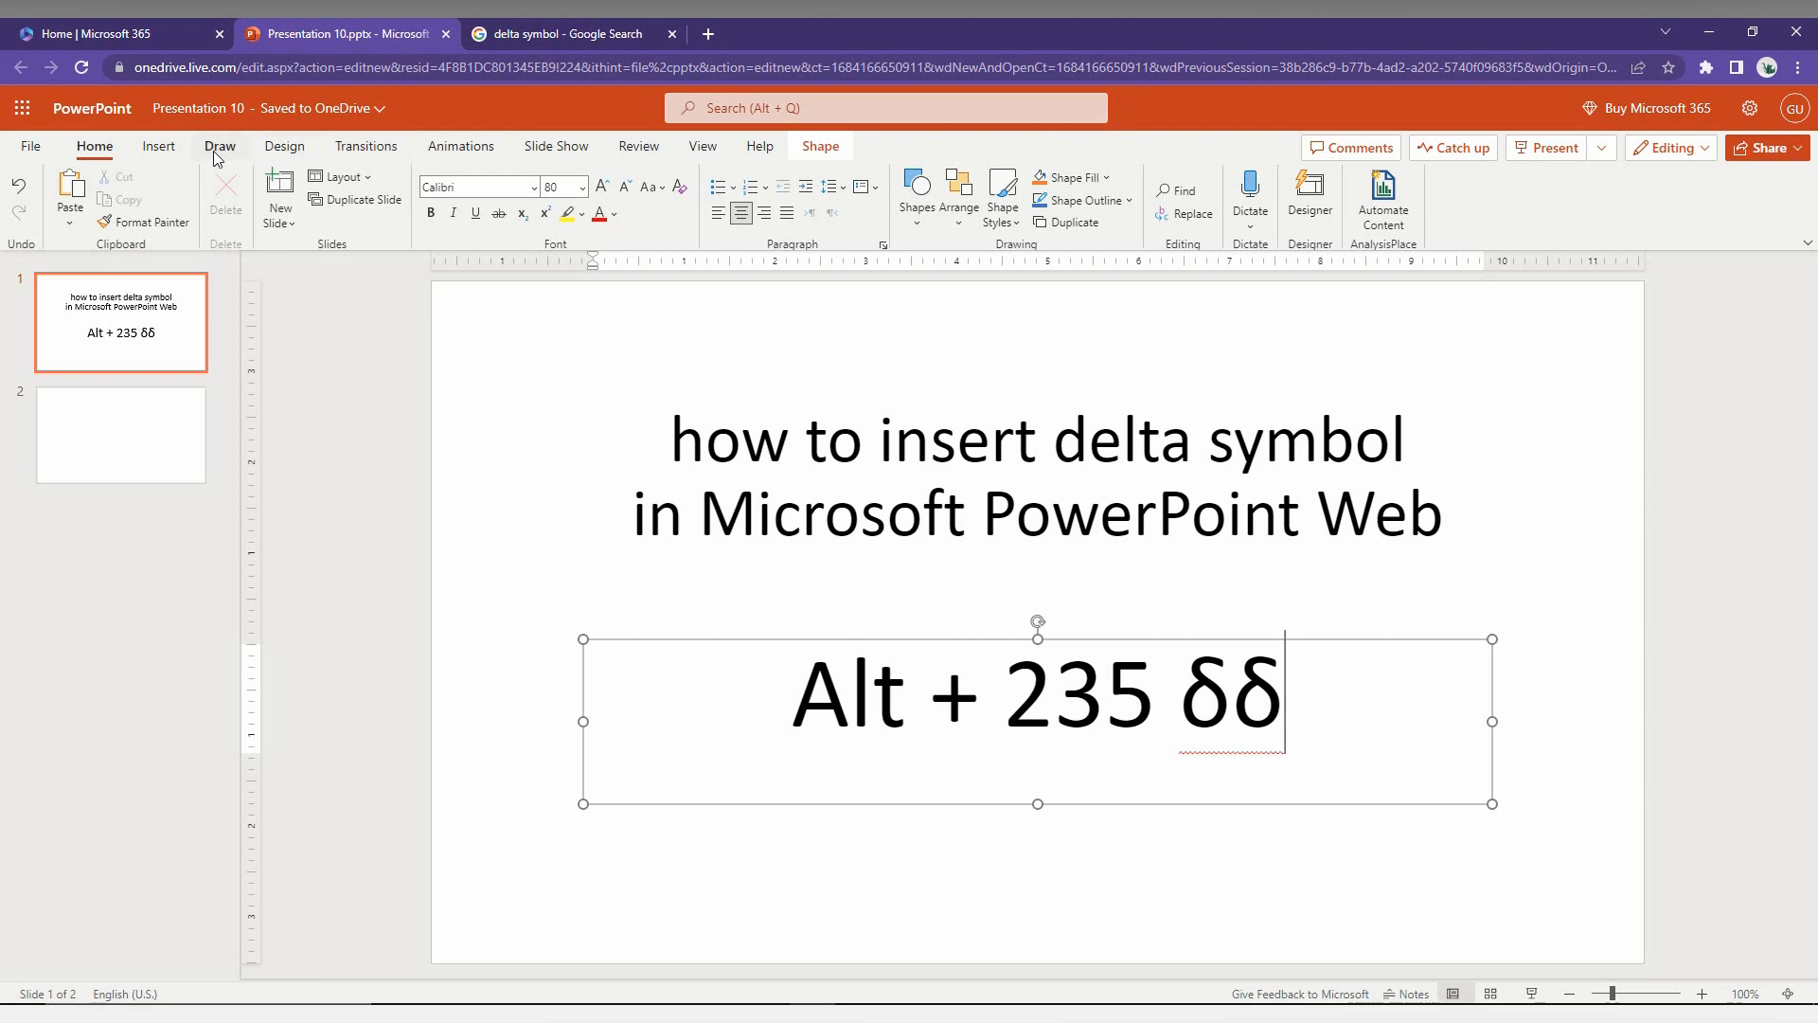
Insert a capital Delta from the Insert > Symbol quick gallery
{"action": "left_click", "coordinate": [157, 146]}
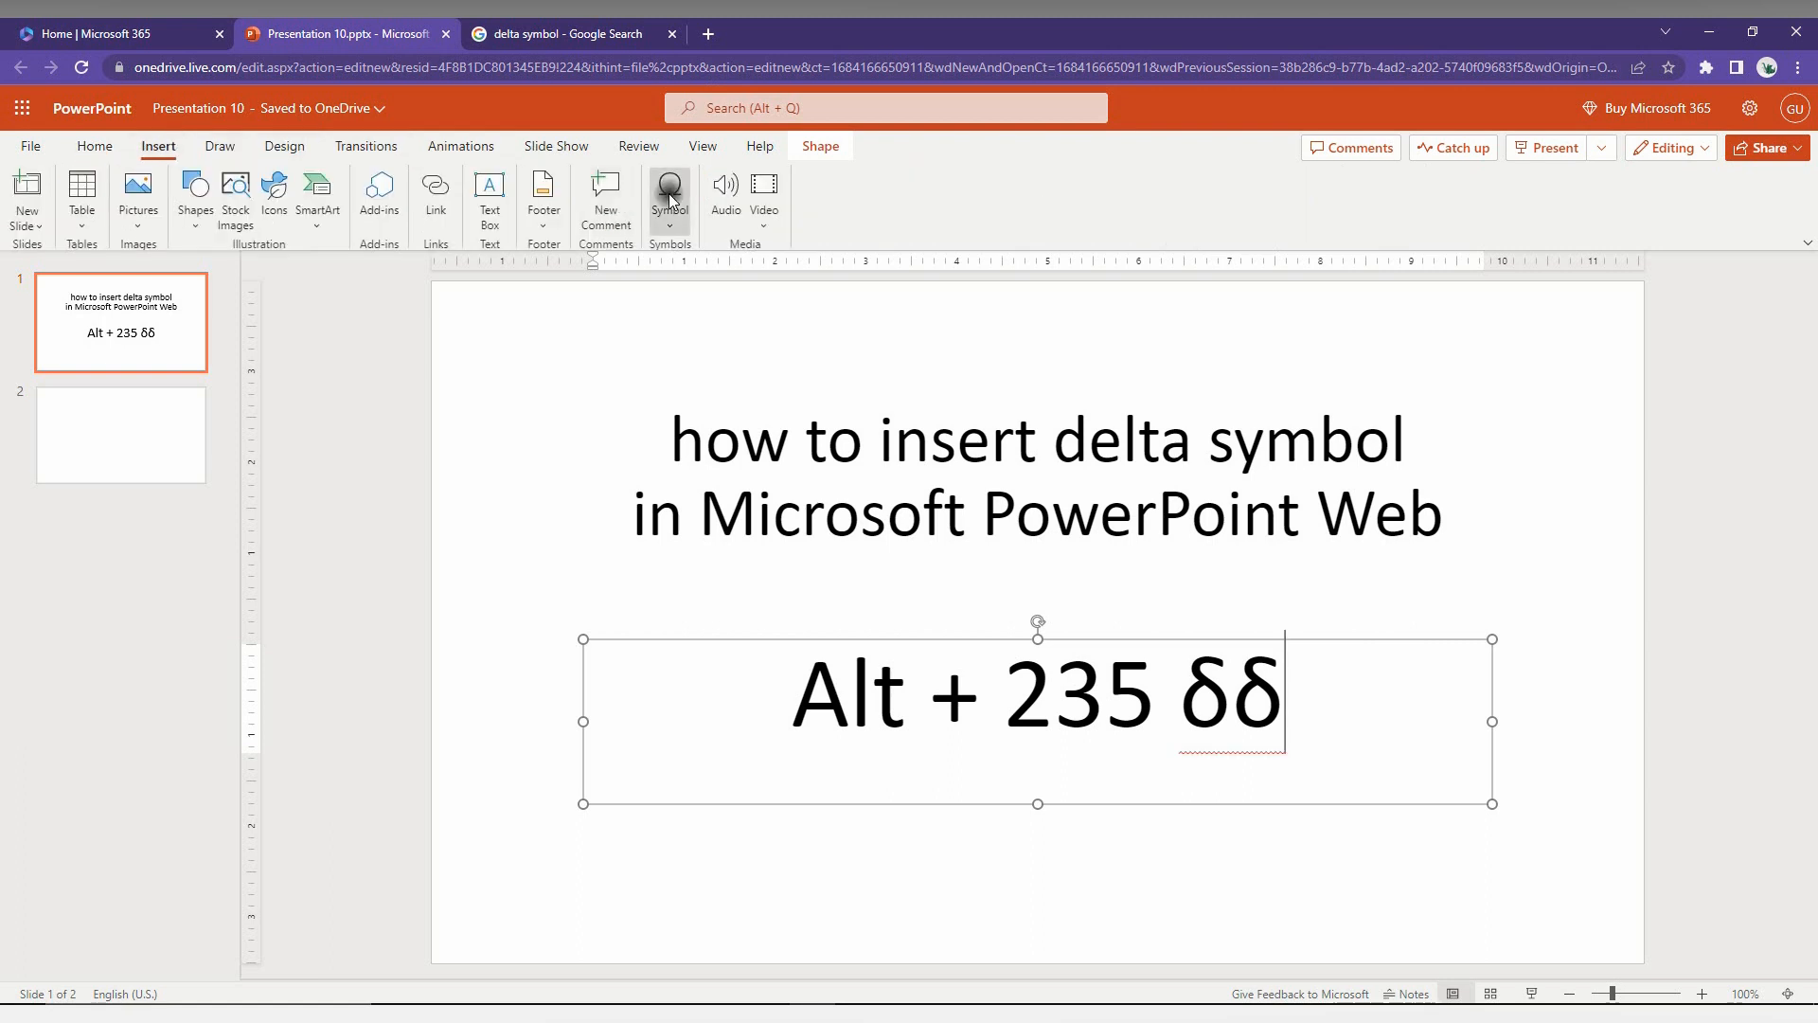
{"action": "left_click", "coordinate": [669, 197]}
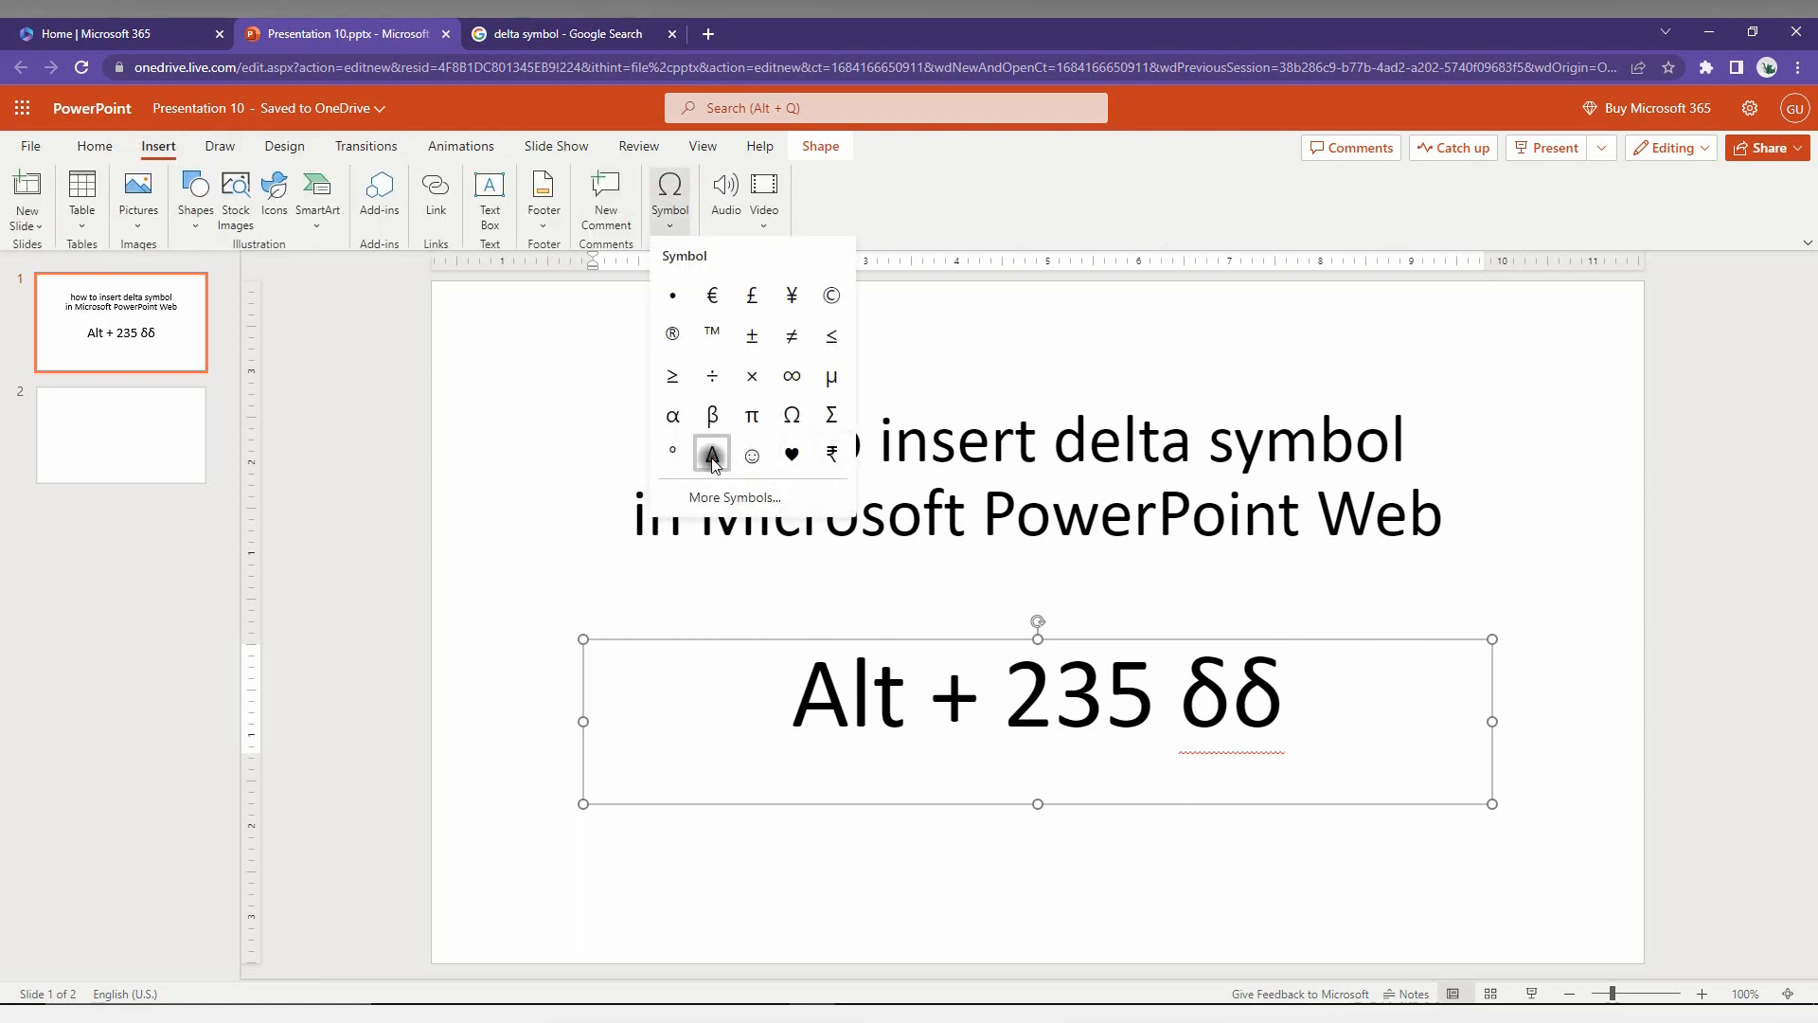
{"action": "left_click", "coordinate": [712, 453]}
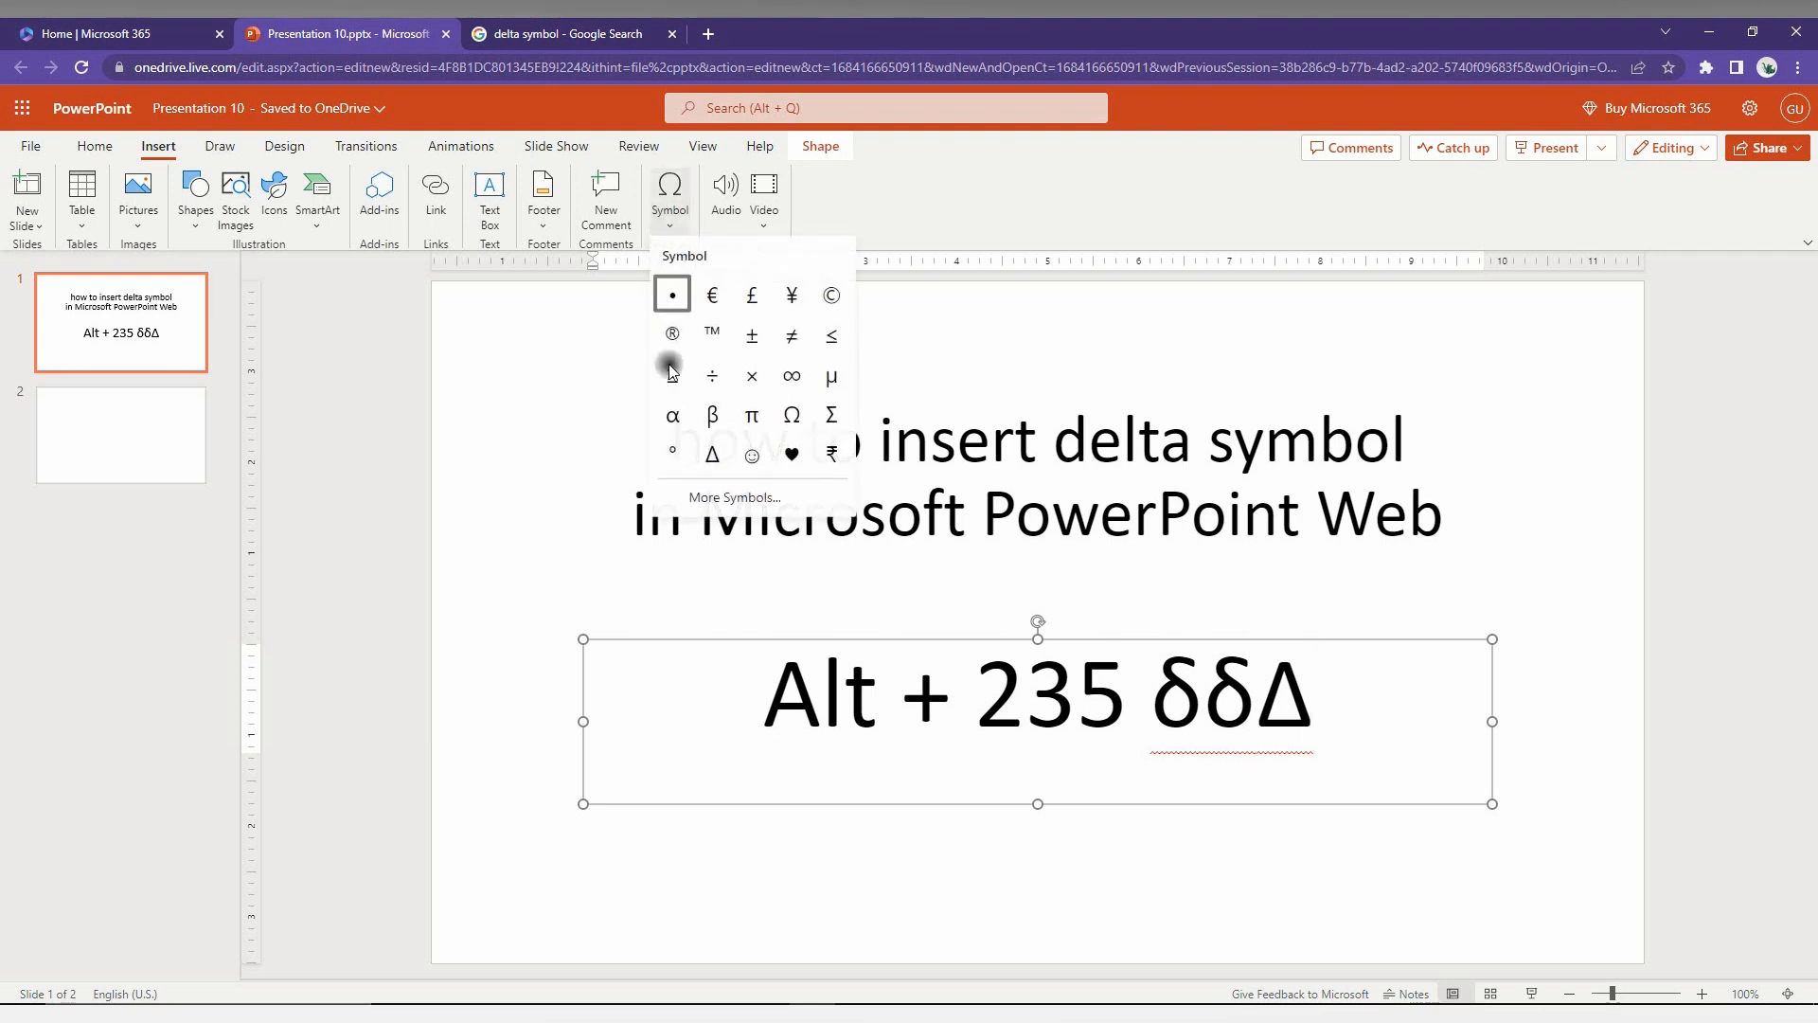
Insert more capital deltas from the More Symbols dialog so the text reads Alt + 235 δδΔΔΔΔ, then close it
{"action": "left_click", "coordinate": [732, 497]}
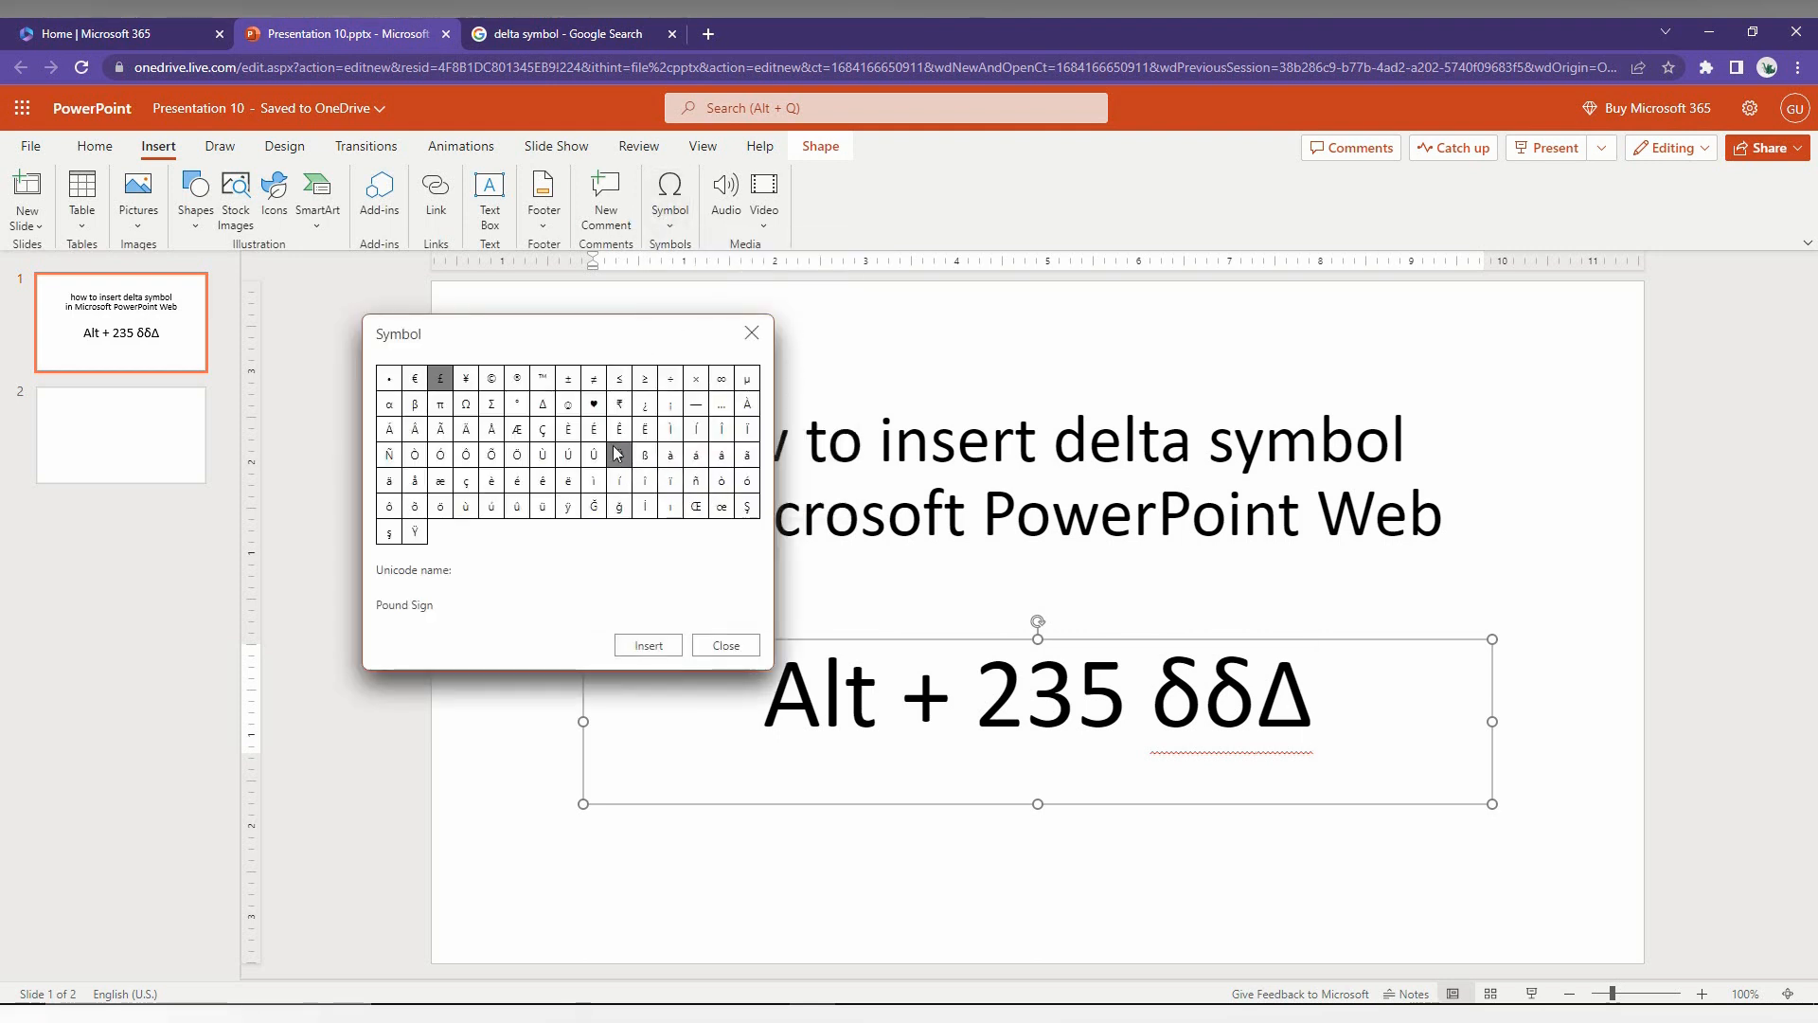
{"action": "left_click_drag", "start_coordinate": [568, 334], "coordinate": [500, 277]}
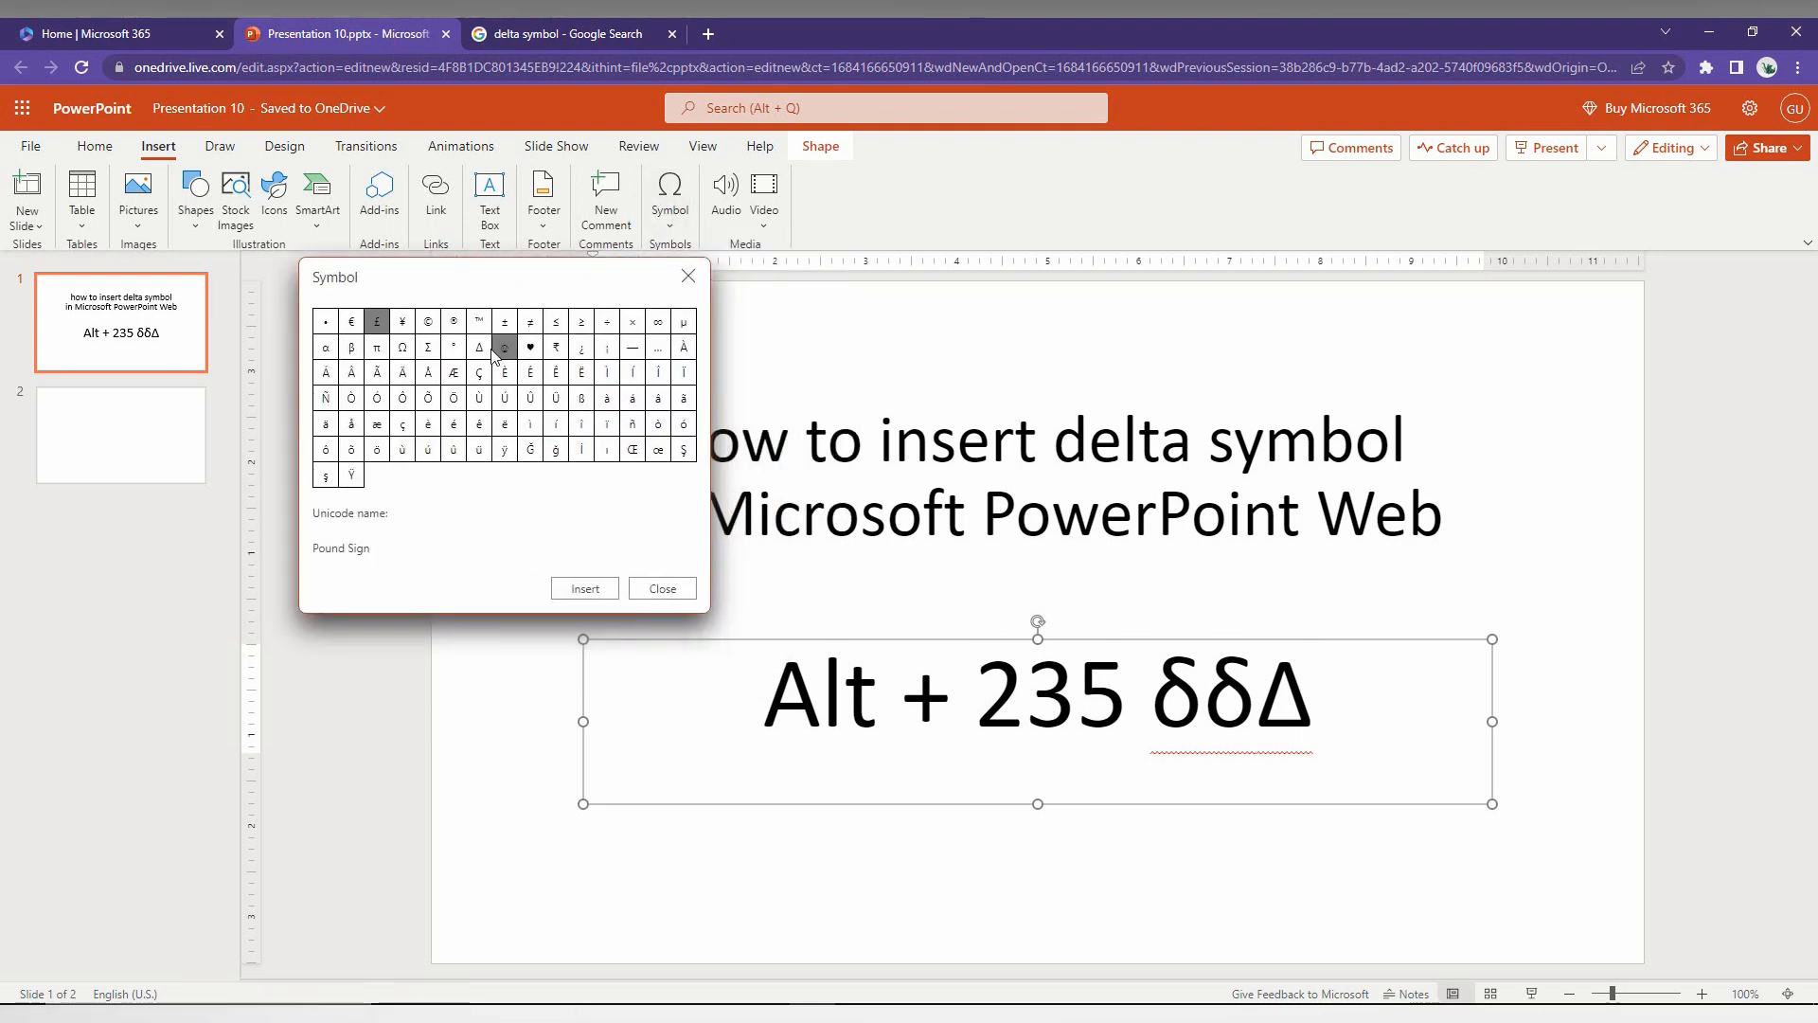
{"action": "left_click", "coordinate": [585, 588]}
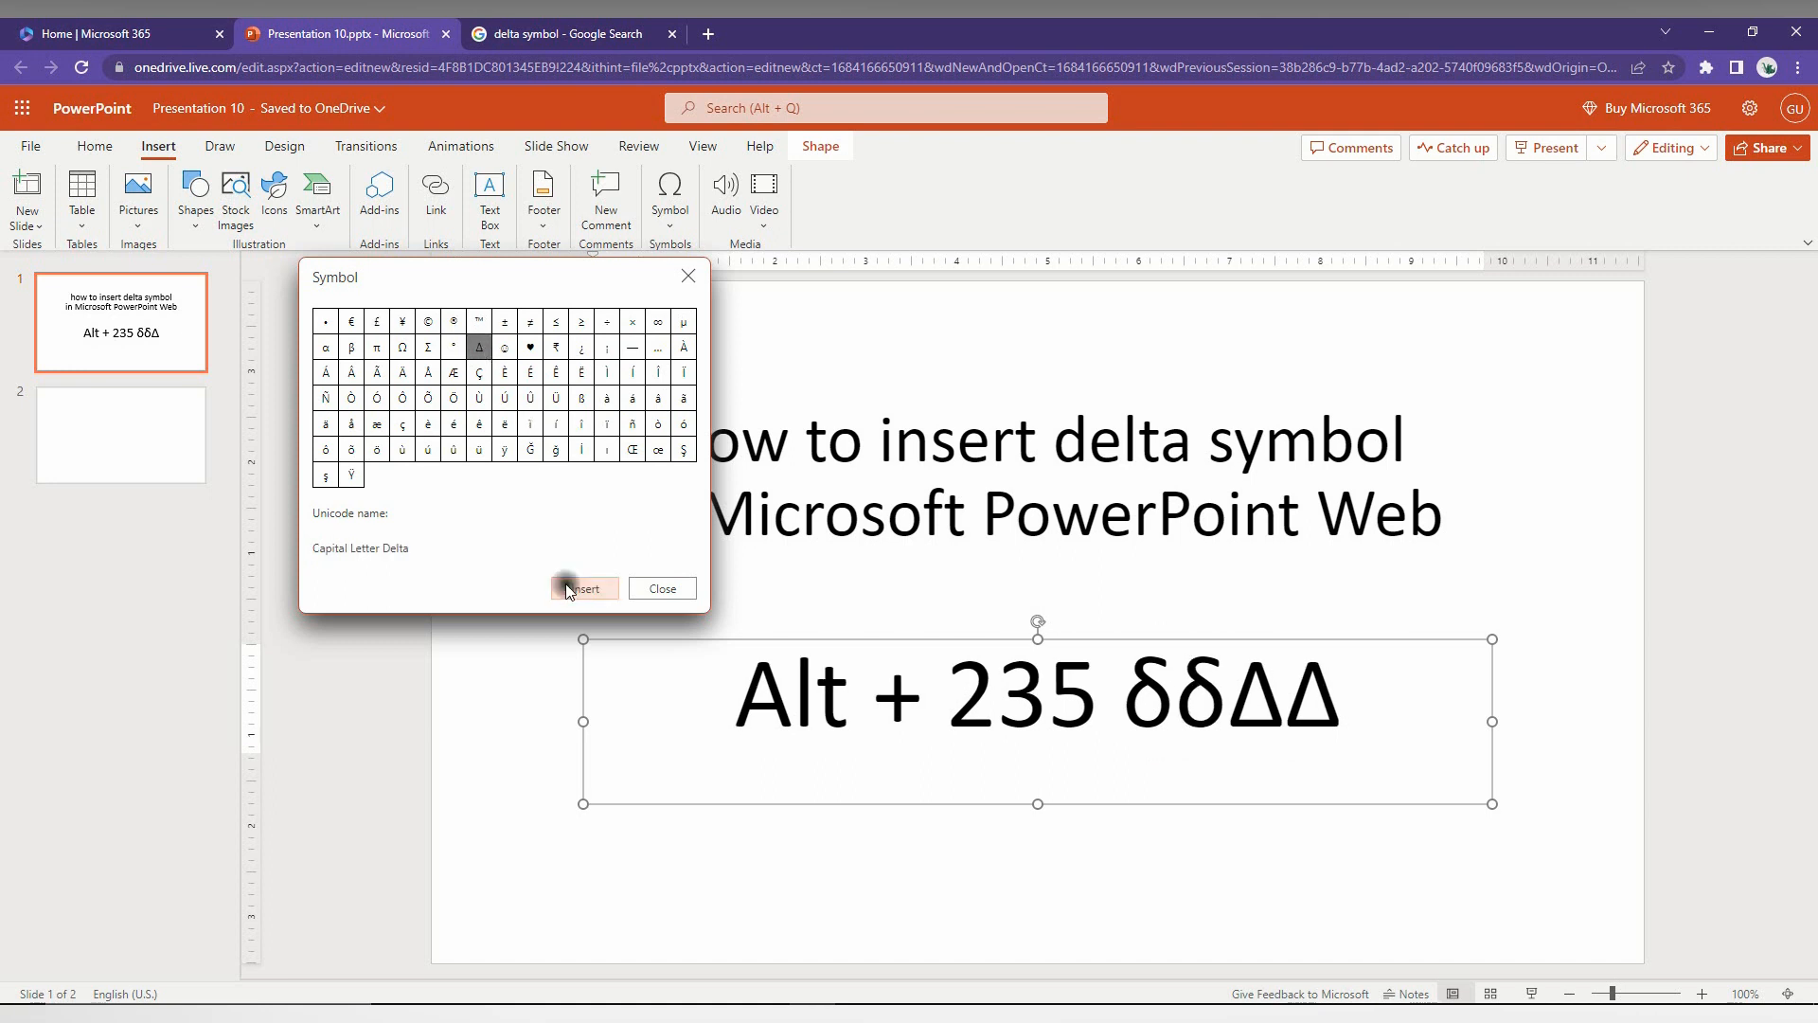
{"action": "left_click", "coordinate": [585, 587]}
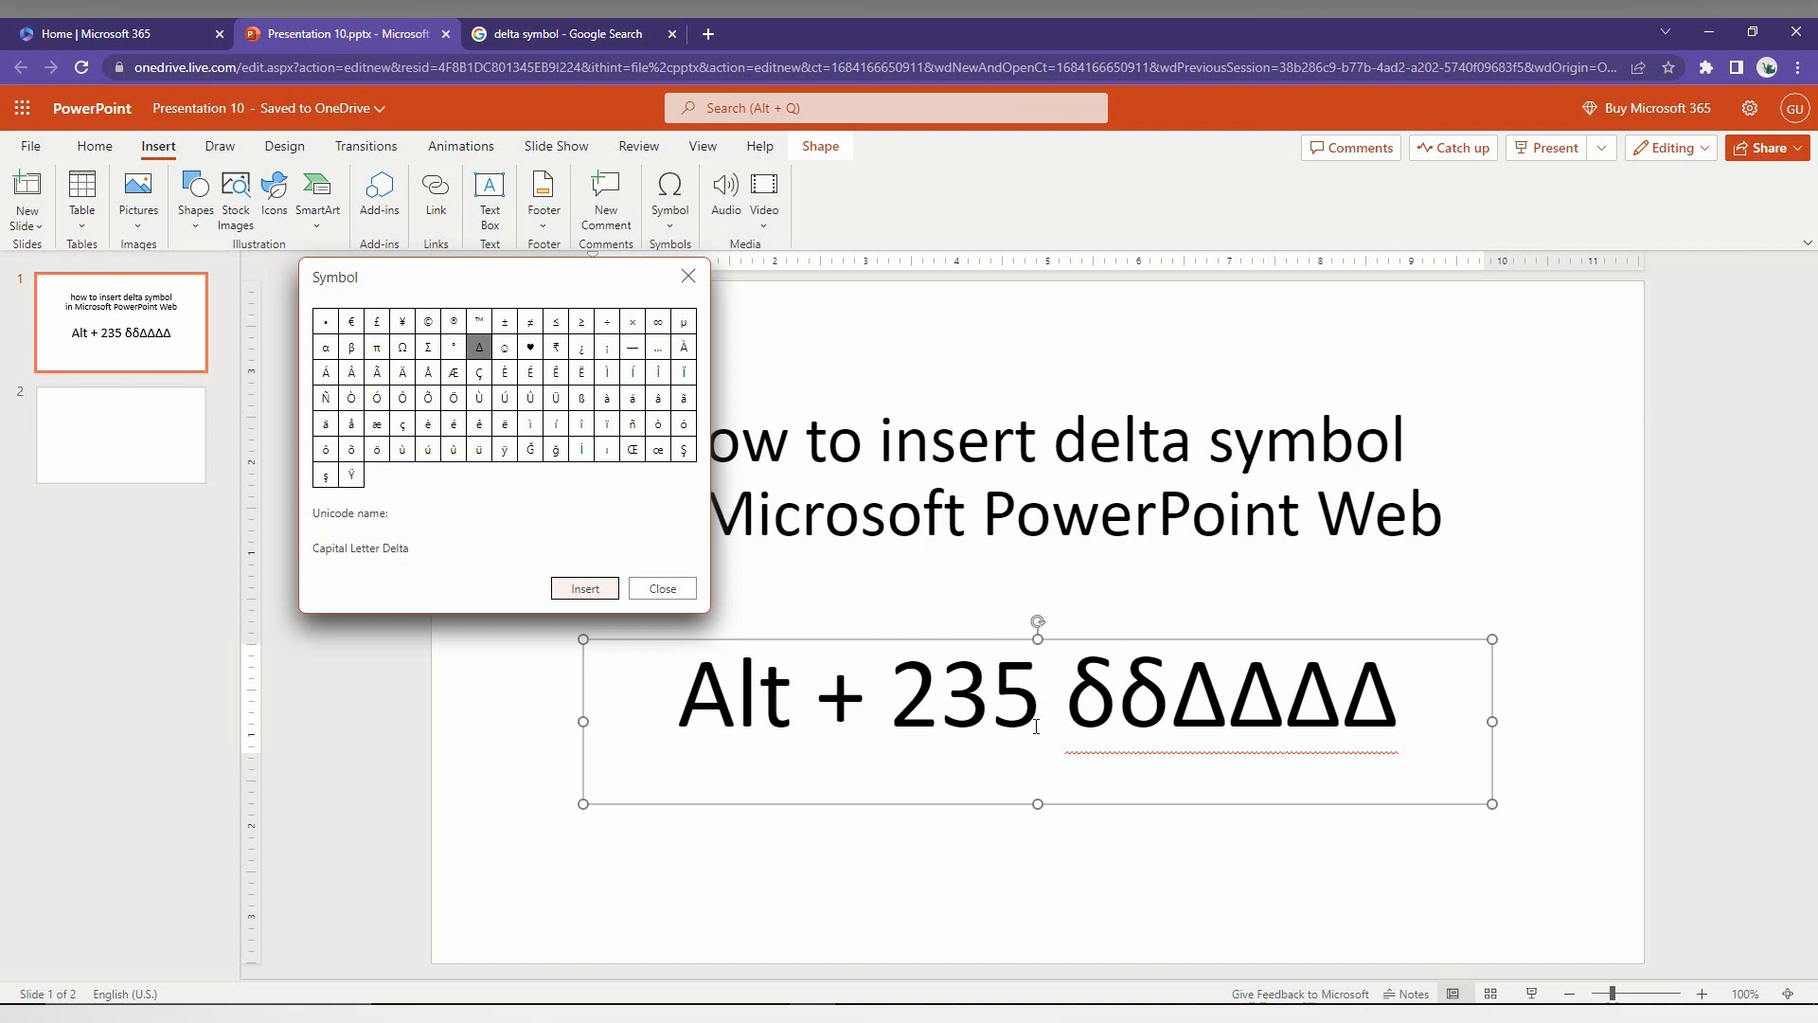
{"action": "left_click", "coordinate": [661, 587]}
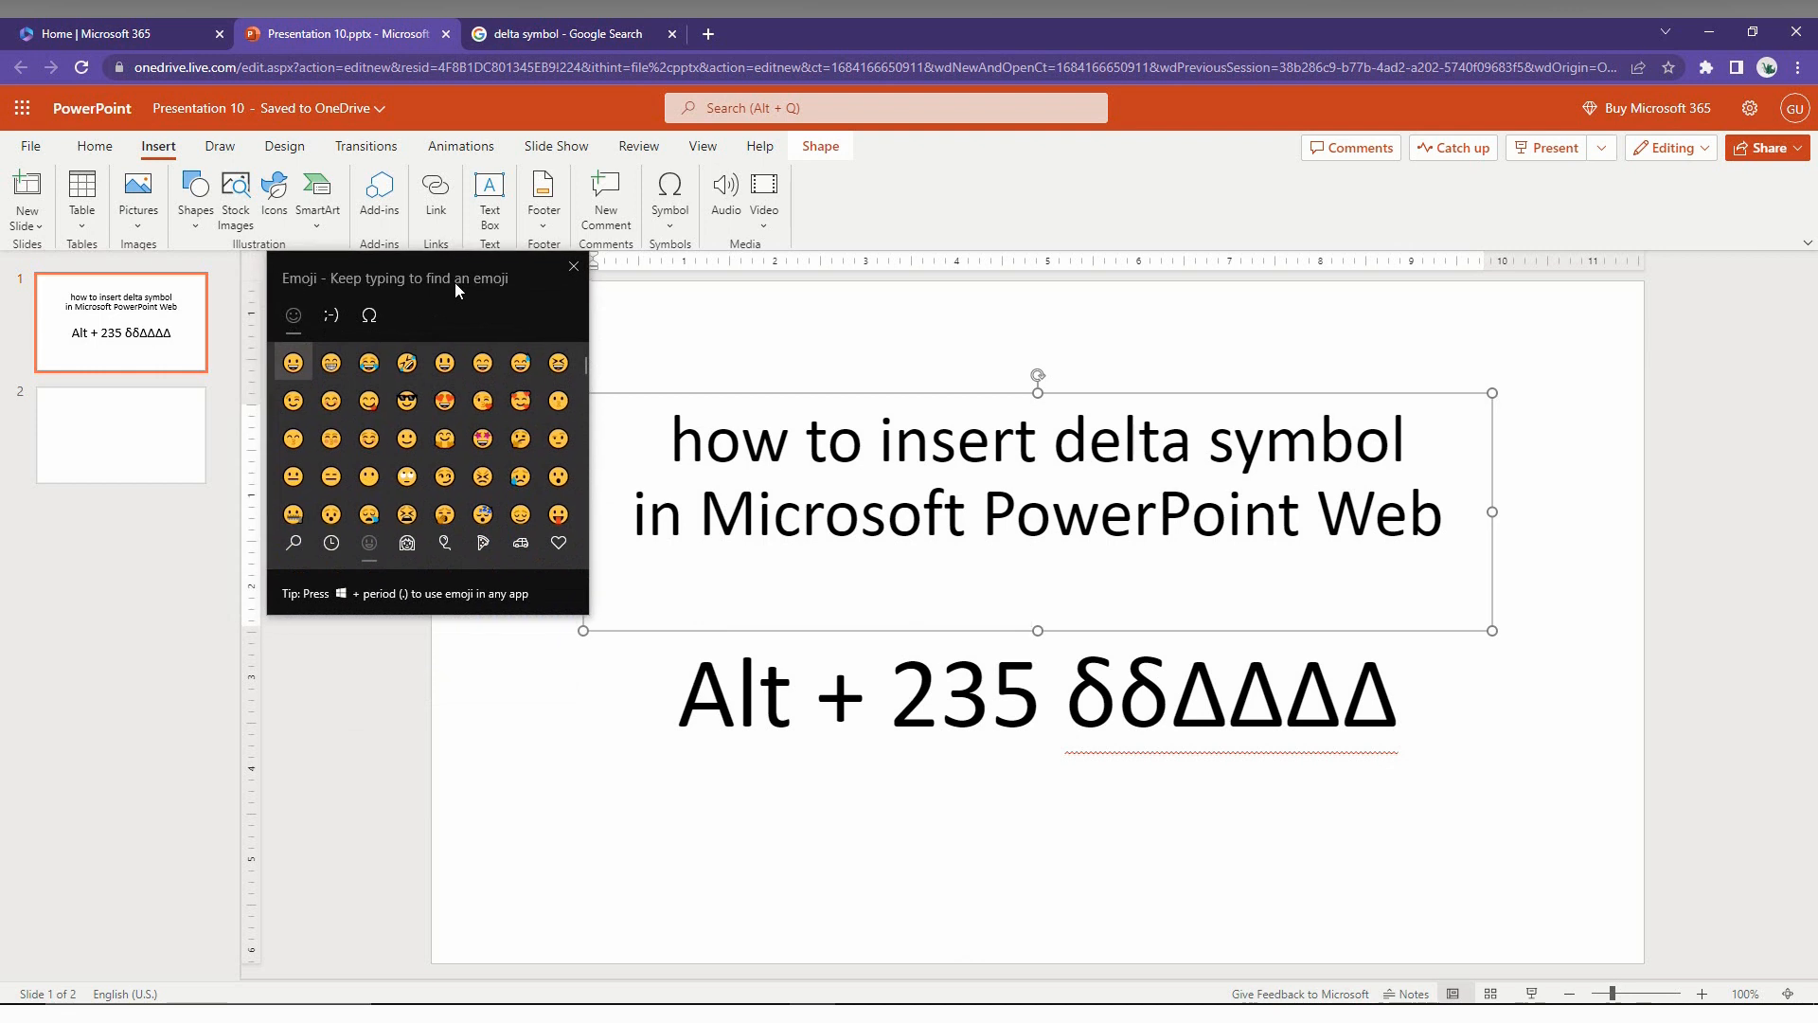
{"action": "mouse_move", "coordinate": [368, 316]}
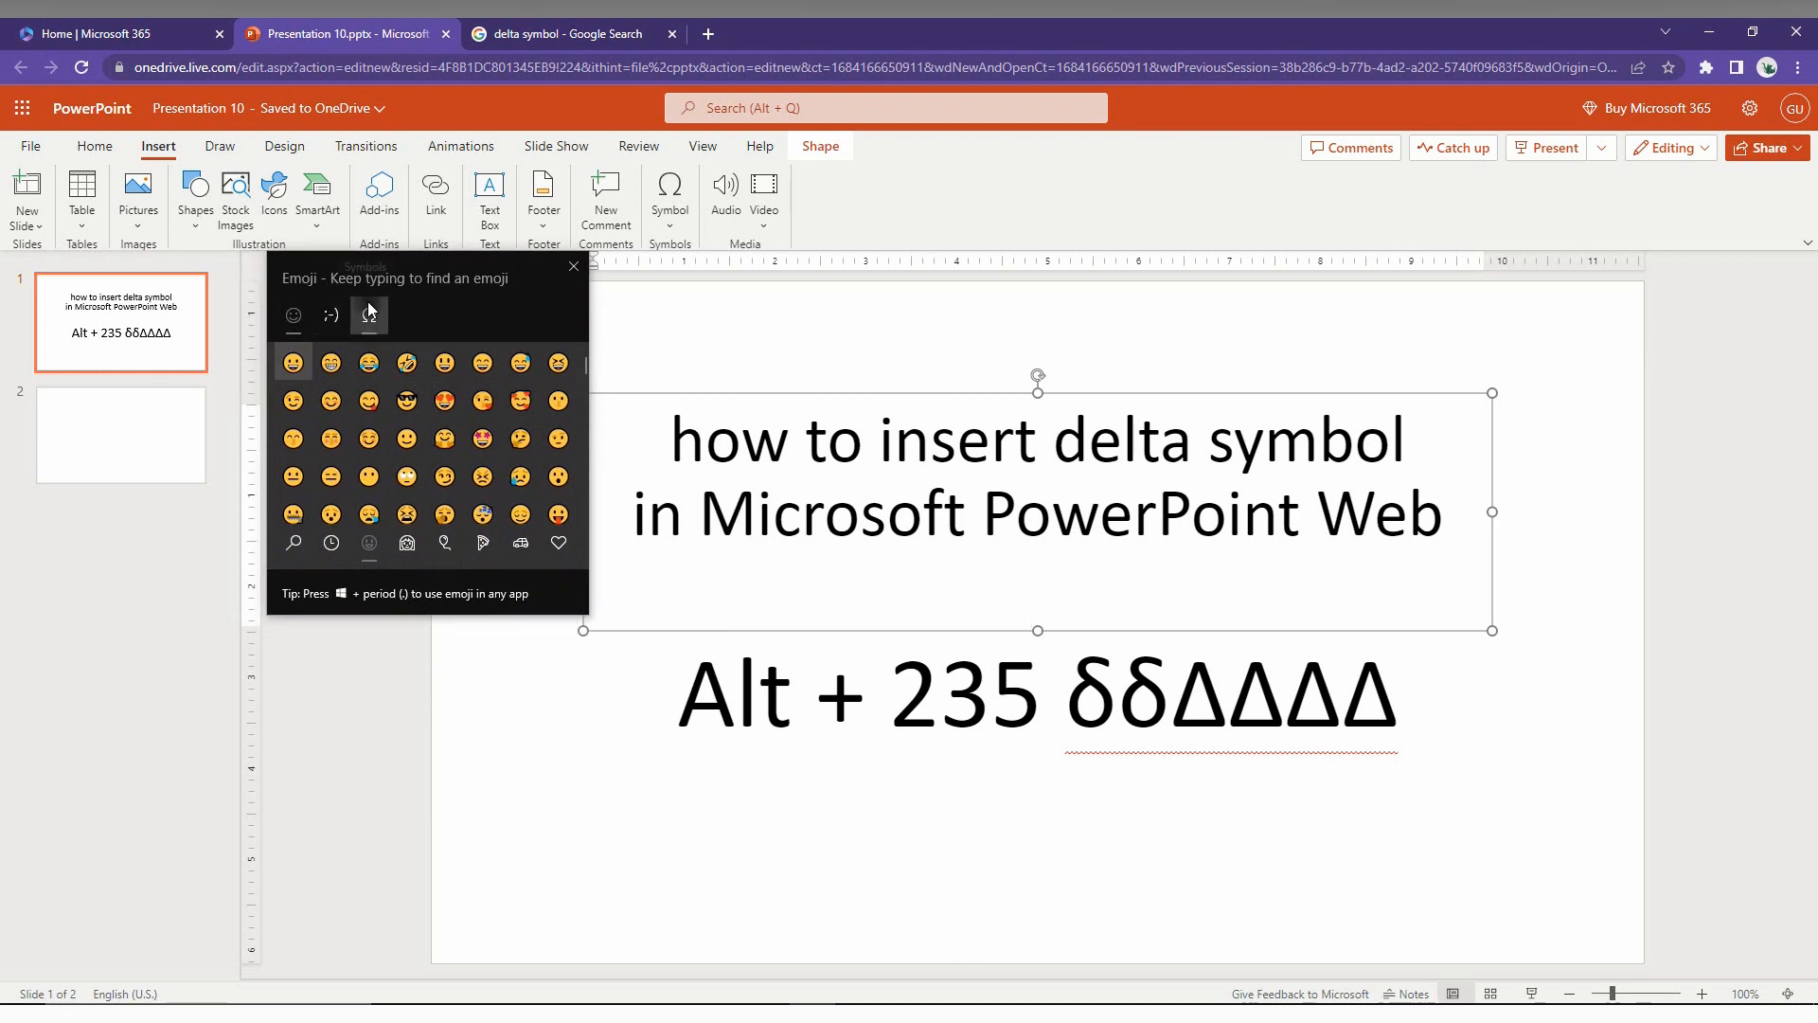
{"action": "left_click", "coordinate": [370, 317]}
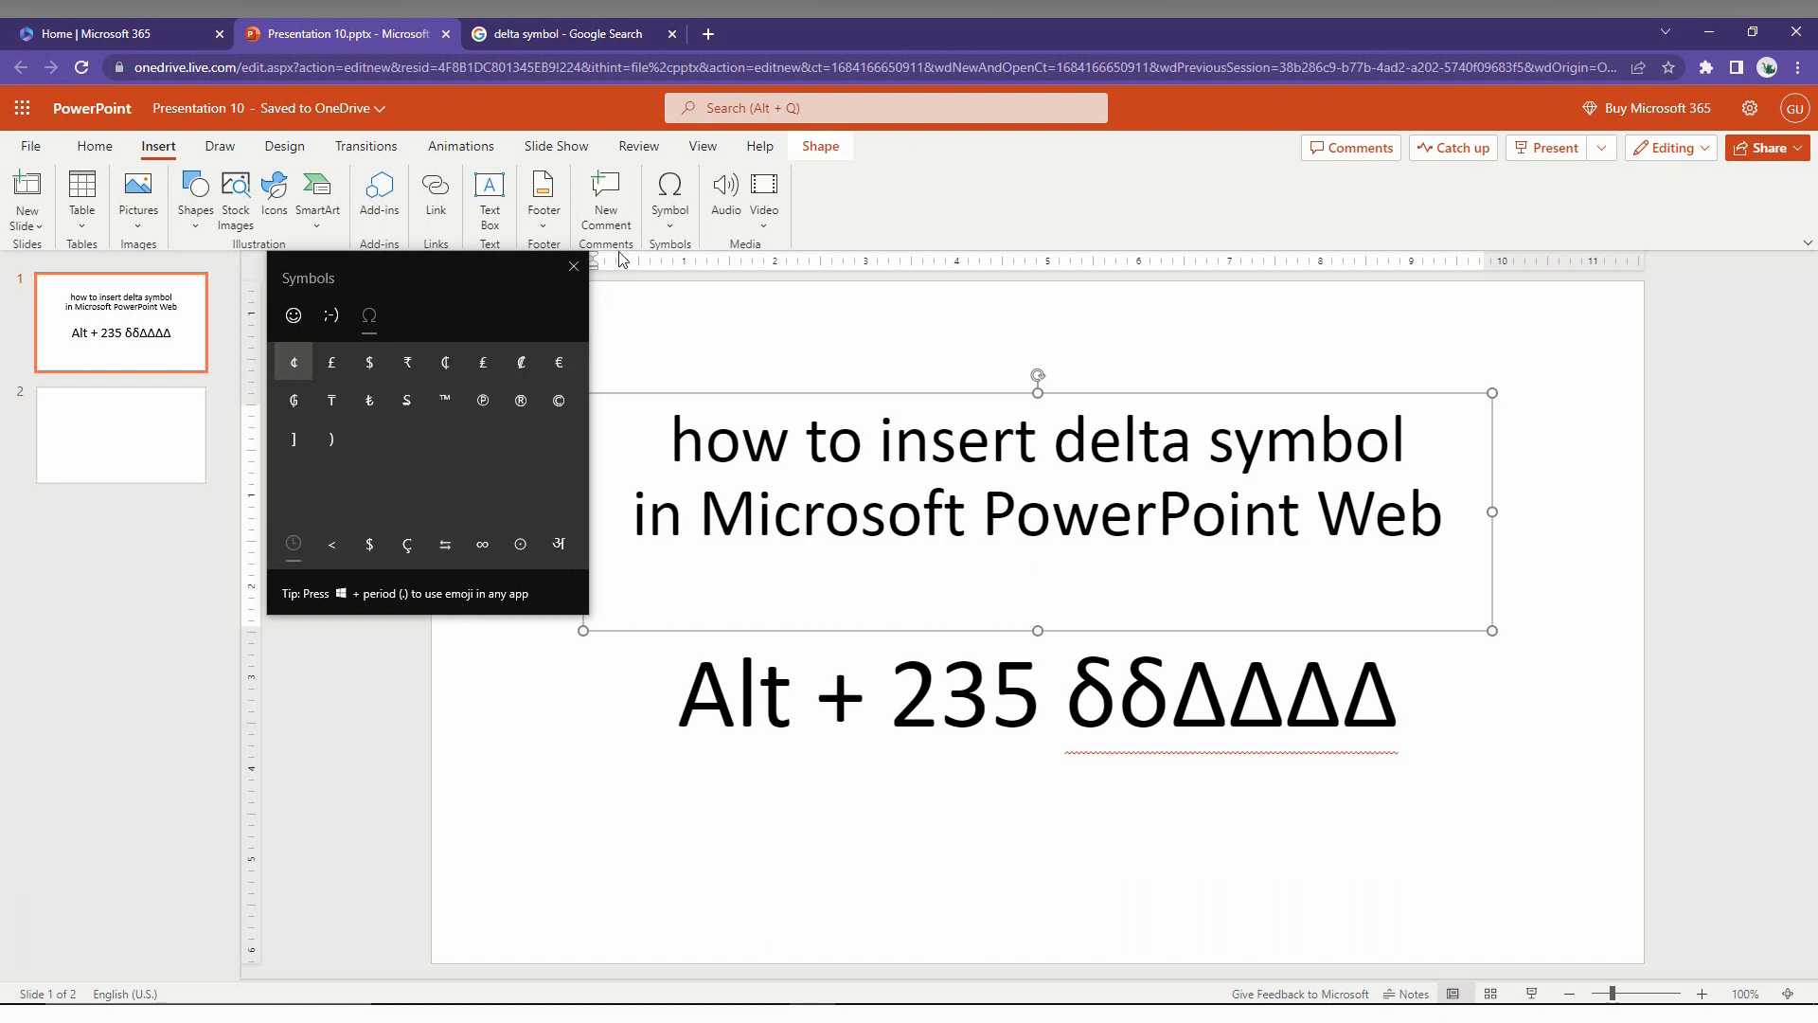
{"action": "left_click", "coordinate": [471, 747]}
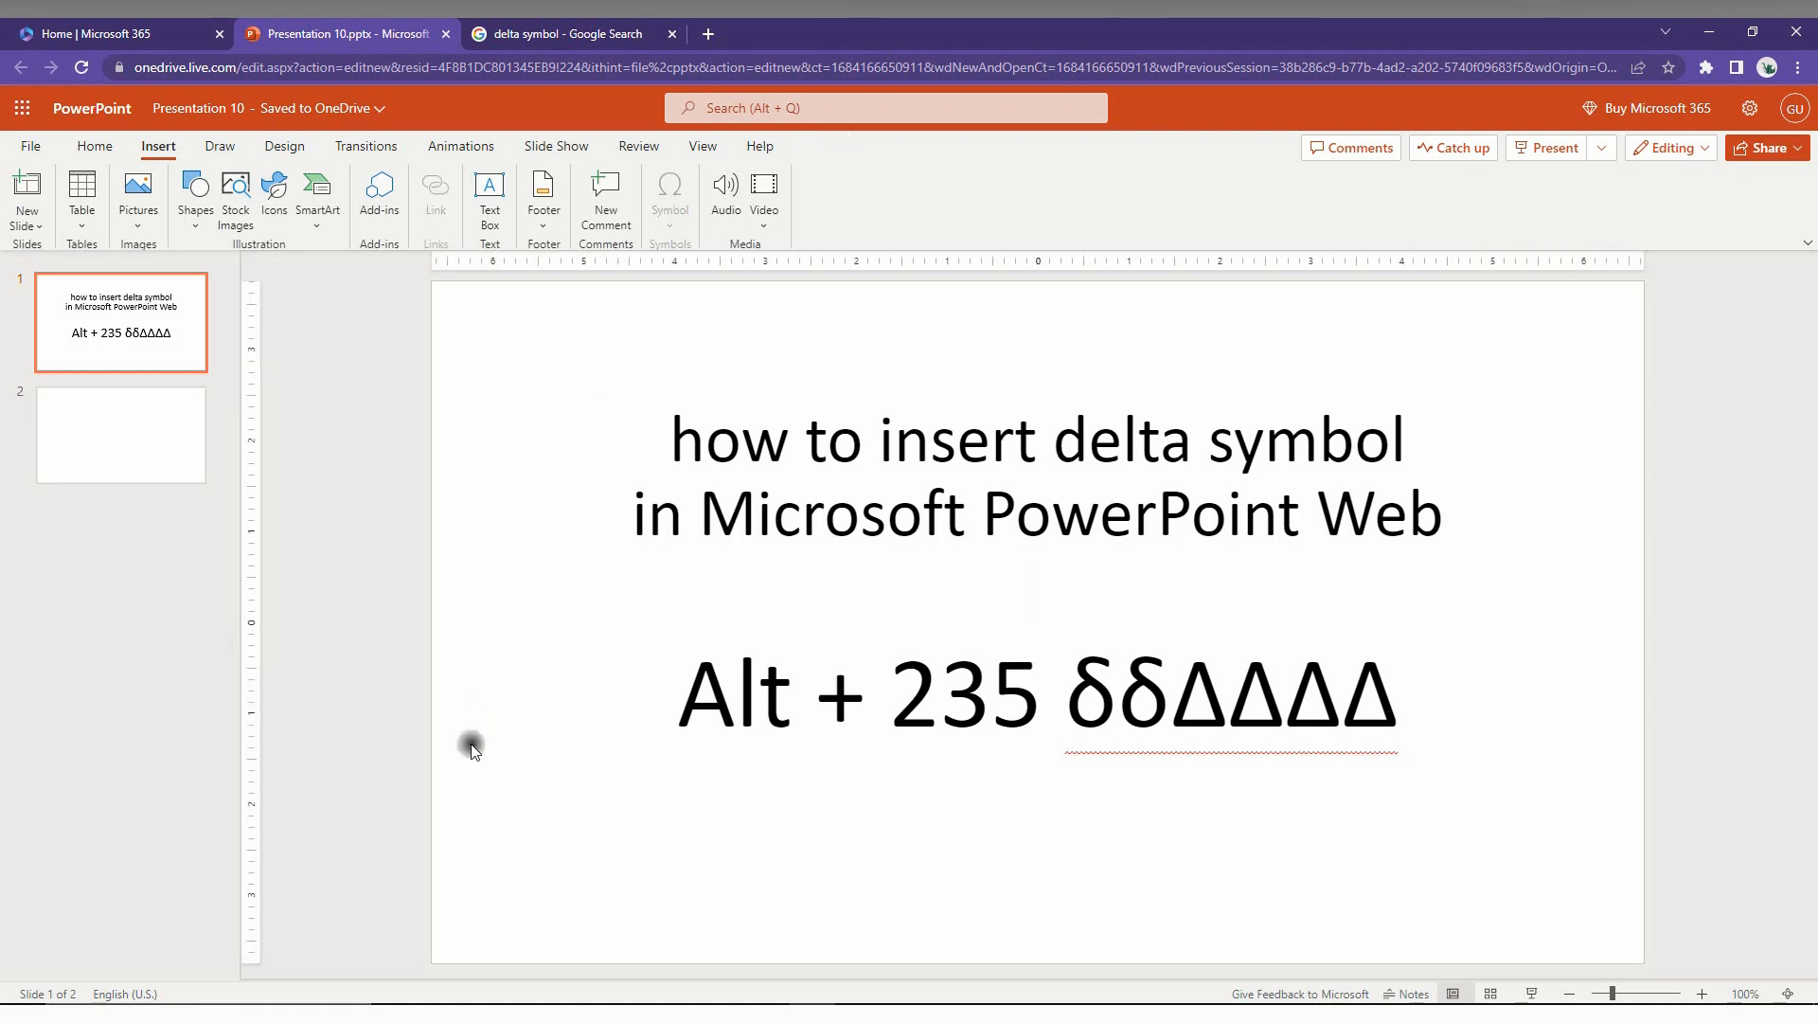